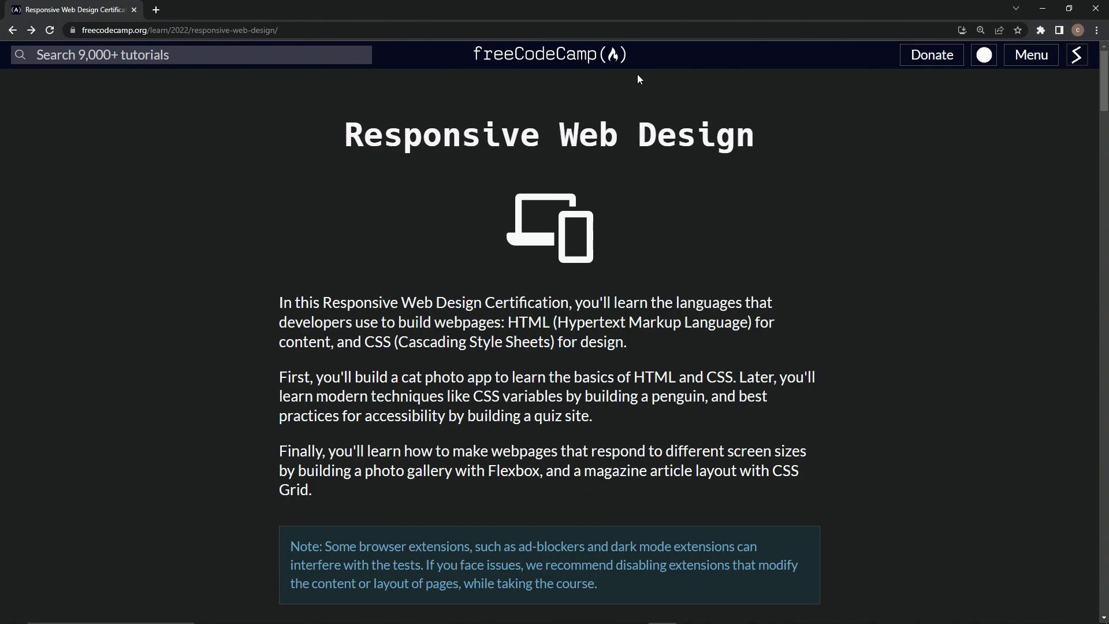
{"action": "mouse_move", "coordinate": [683, 177]}
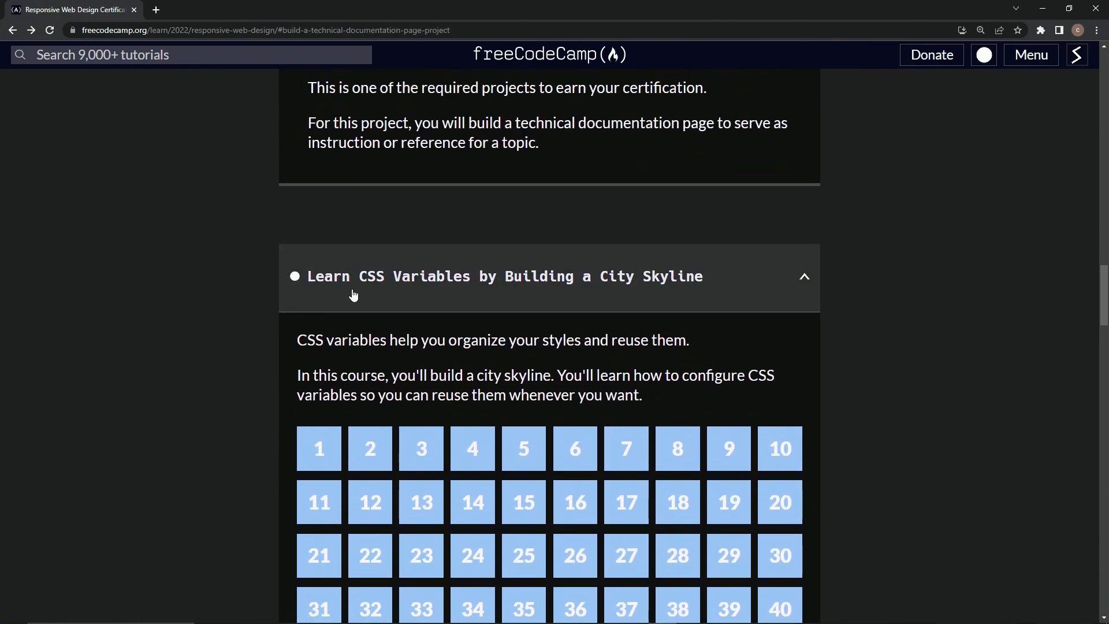
{"action": "mouse_move", "coordinate": [704, 290]}
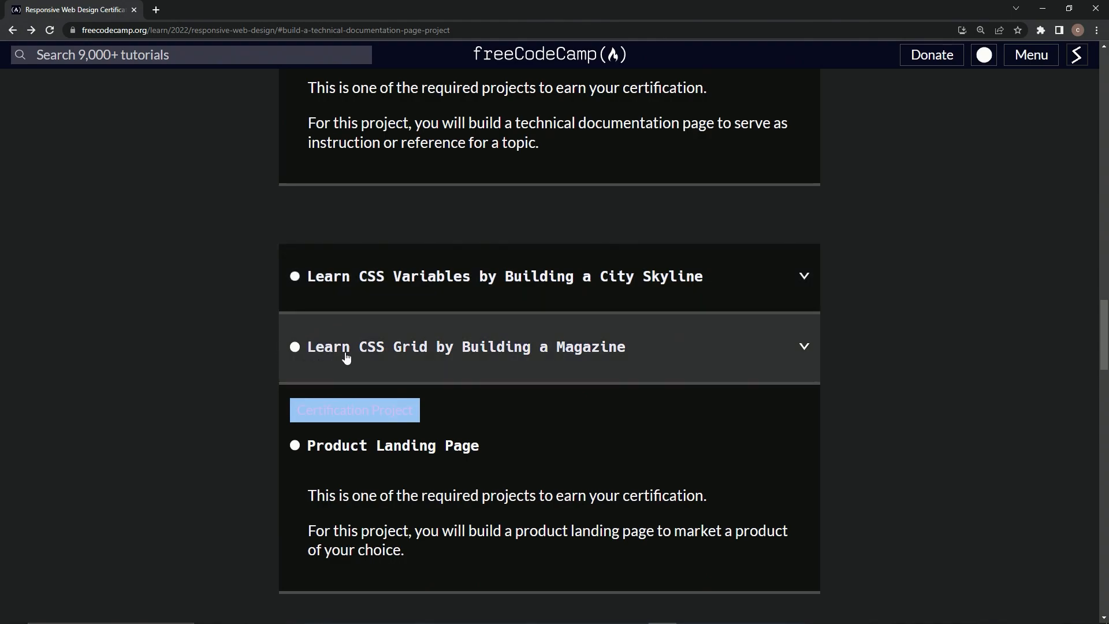
{"action": "mouse_move", "coordinate": [557, 357]}
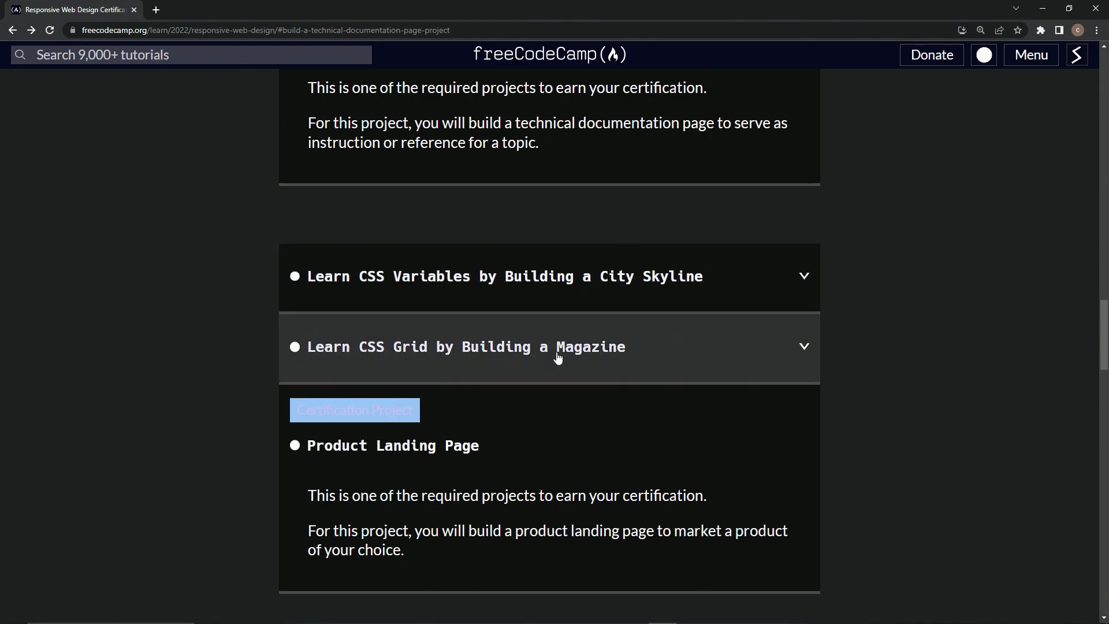
Expand the 'Learn CSS Grid by Building a Magazine' course details and start the project.
{"action": "left_click", "coordinate": [558, 346]}
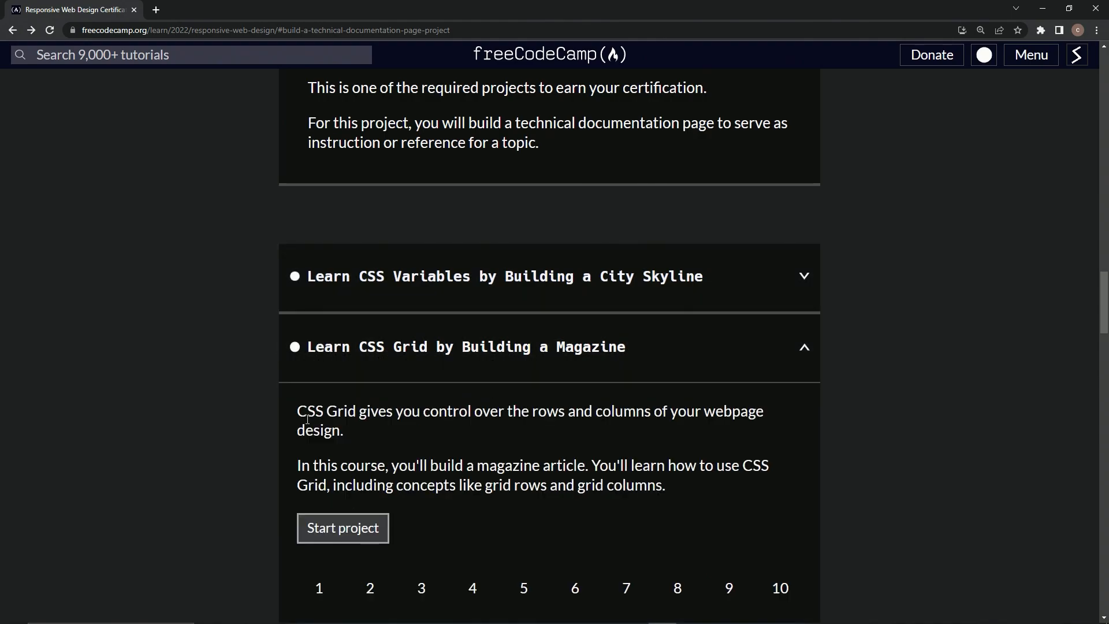
{"action": "mouse_move", "coordinate": [582, 418]}
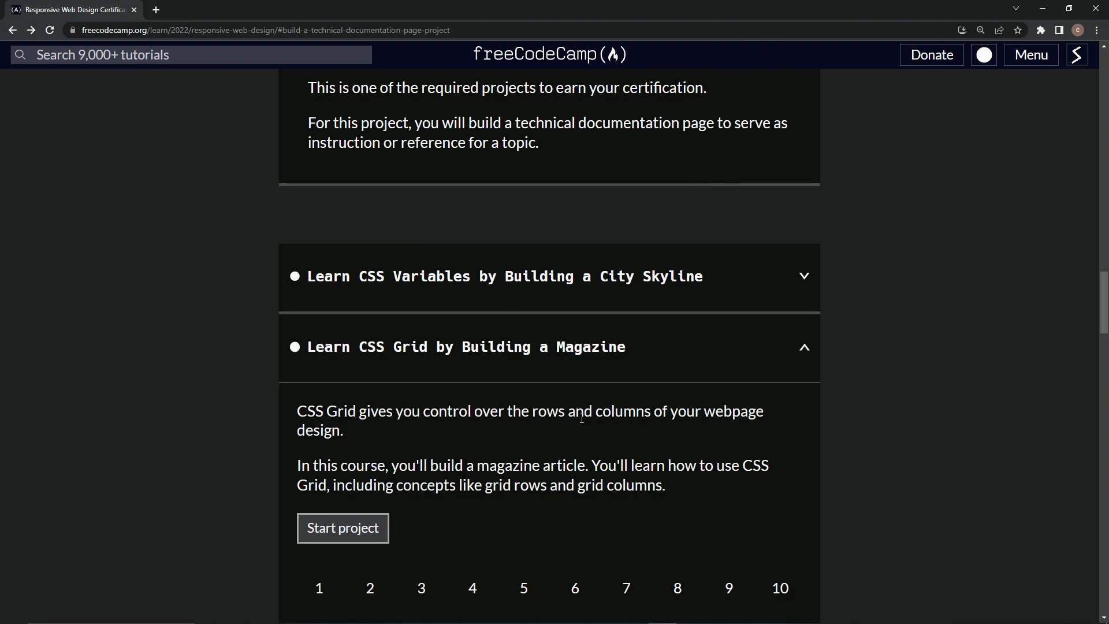
{"action": "mouse_move", "coordinate": [349, 446]}
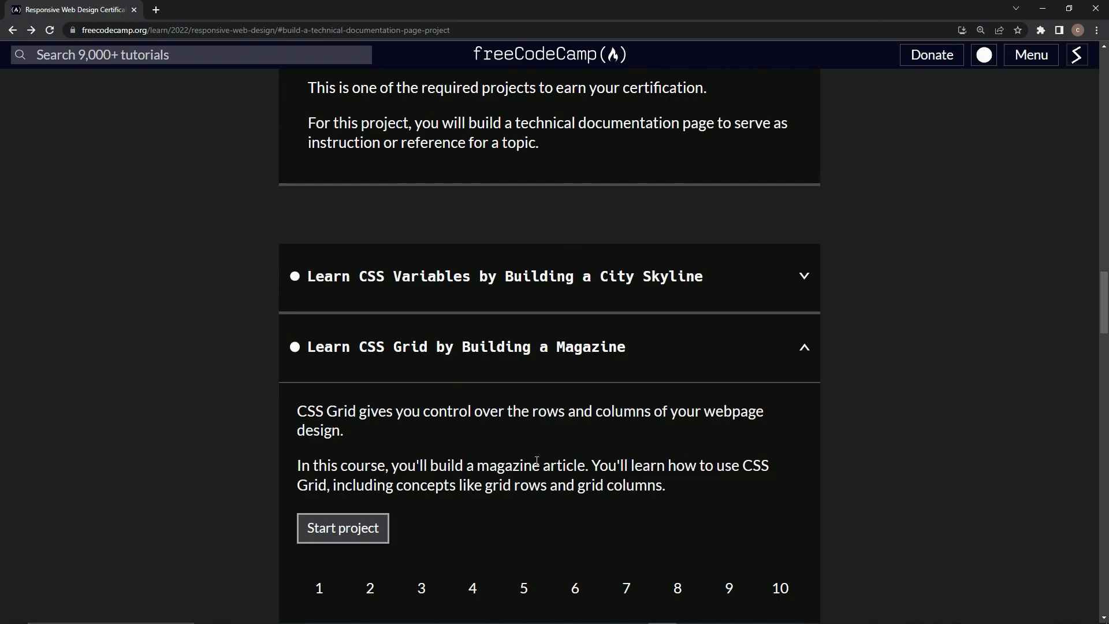
{"action": "mouse_move", "coordinate": [665, 467]}
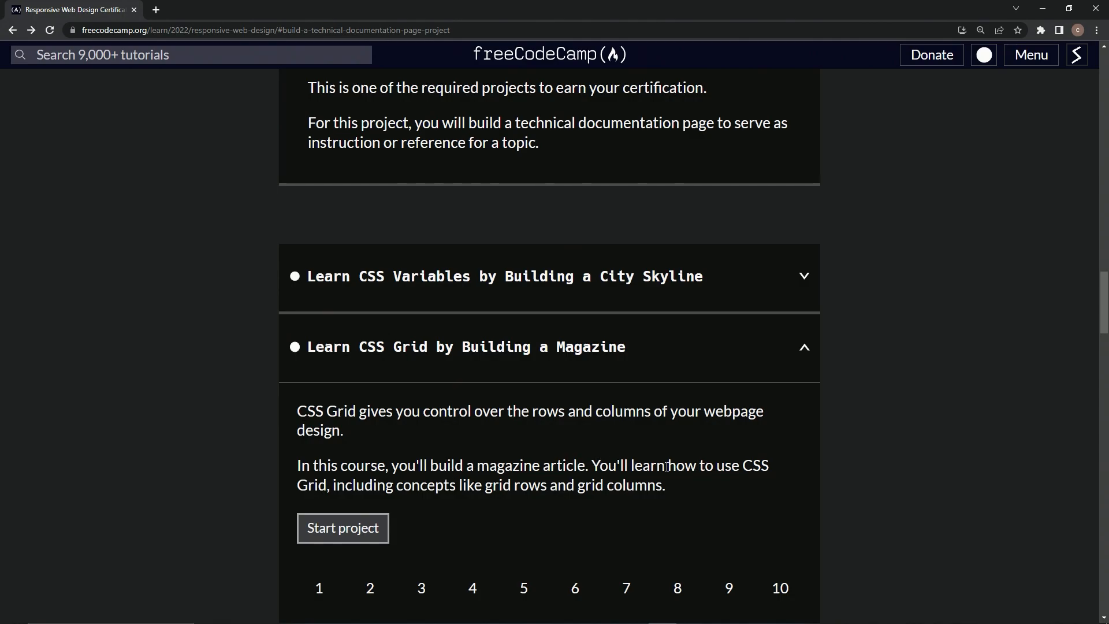
{"action": "mouse_move", "coordinate": [608, 485]}
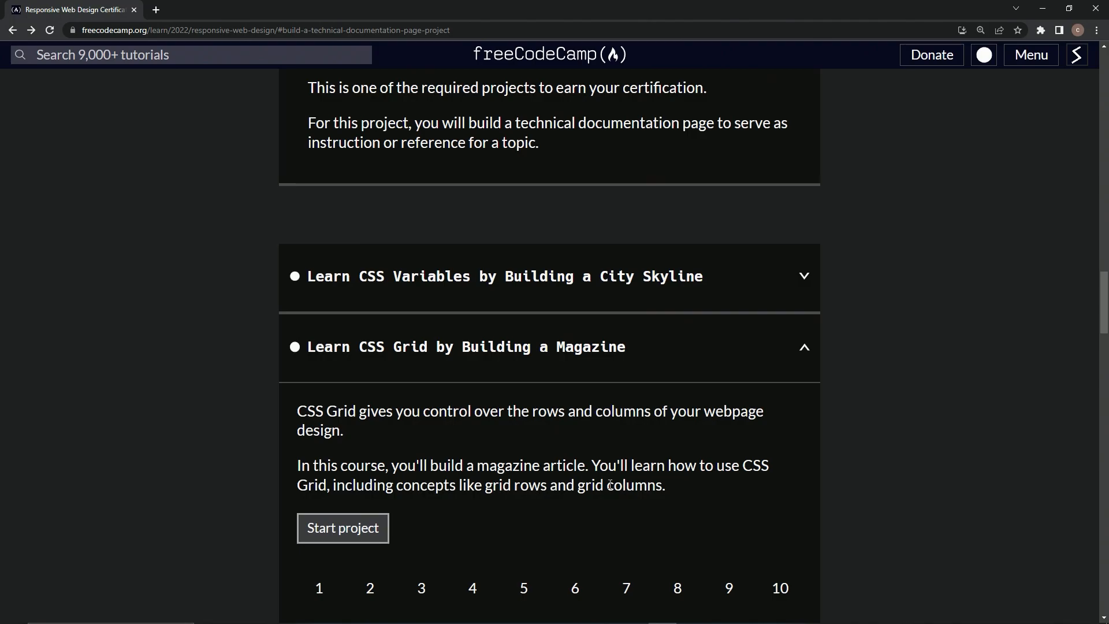
{"action": "left_click", "coordinate": [342, 528]}
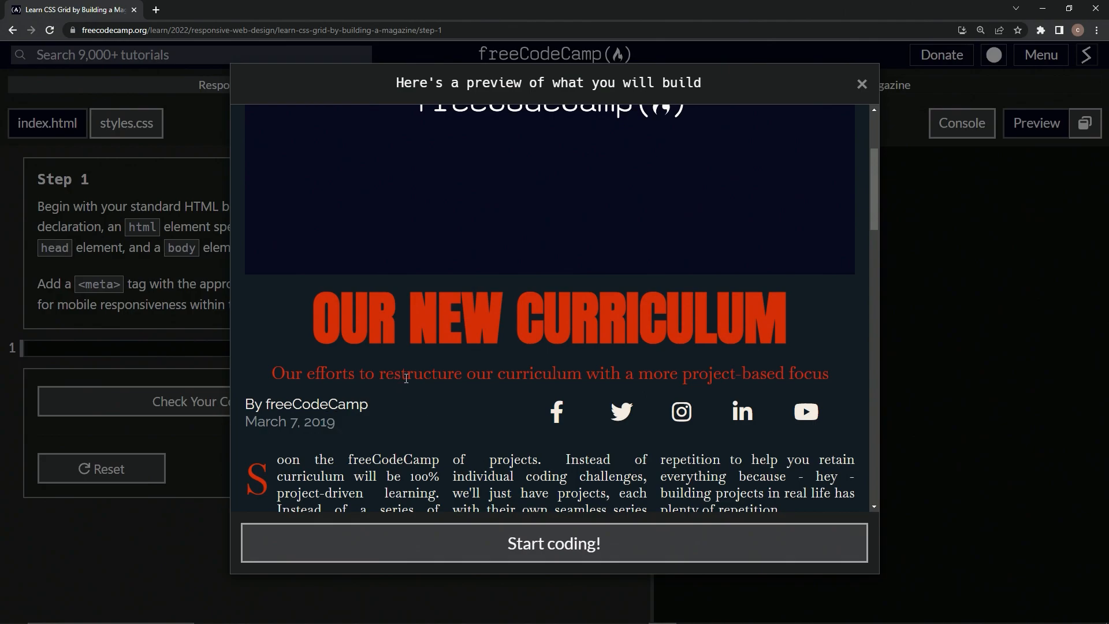
Scroll the magazine preview to view the article's timeline and project examples.
{"action": "scroll", "scroll_direction": "down", "scroll_amount": 3}
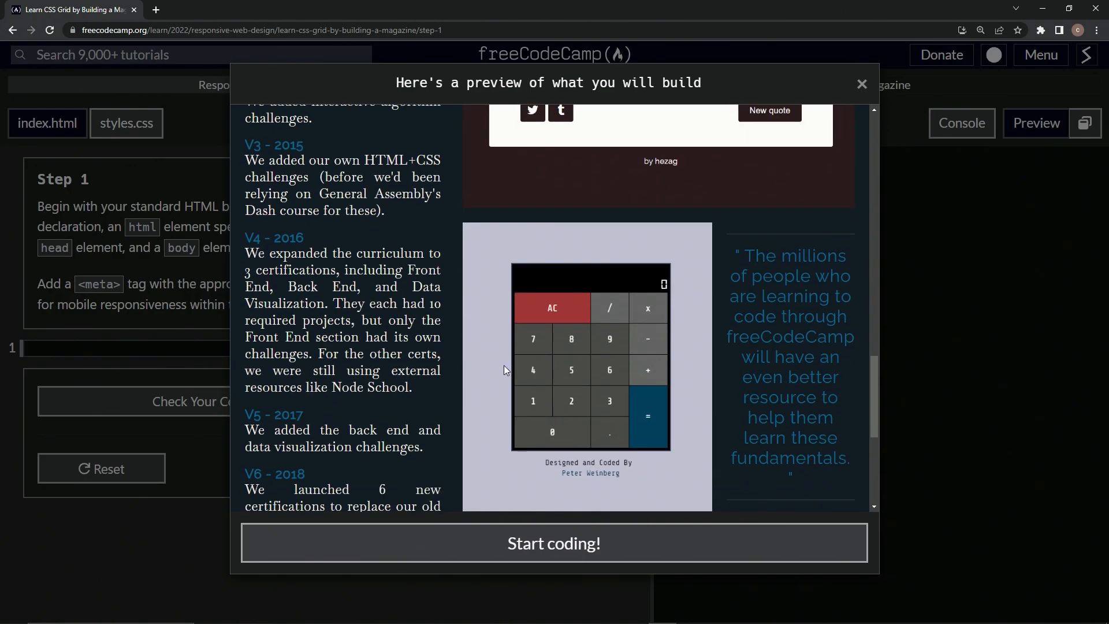